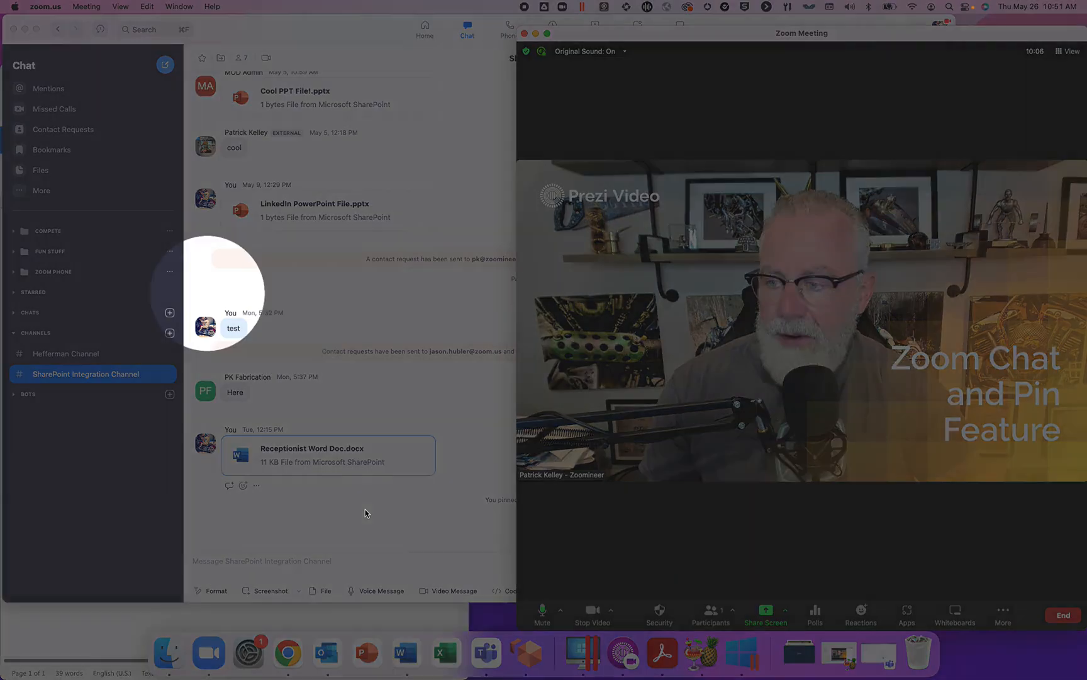
- Open the Receptionist Word Doc.docx file card from the SharePoint Integration Channel chat
{"action": "left_click", "coordinate": [310, 448]}
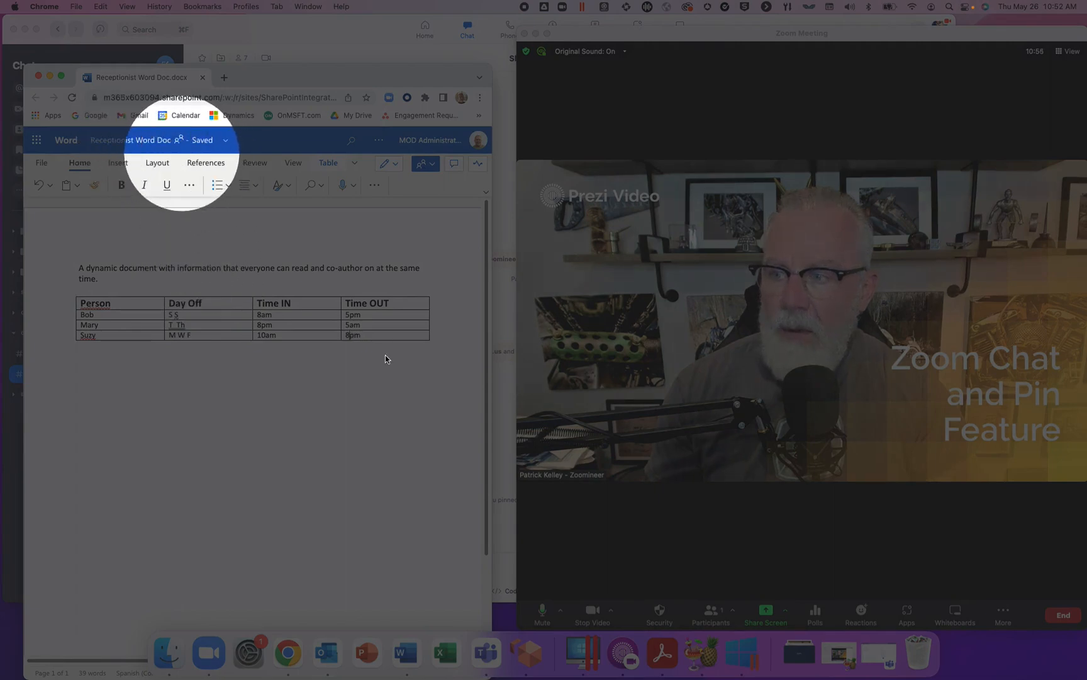
- Enter the time entry 1221 into the receptionist schedule table
{"action": "type", "text": "1221"}
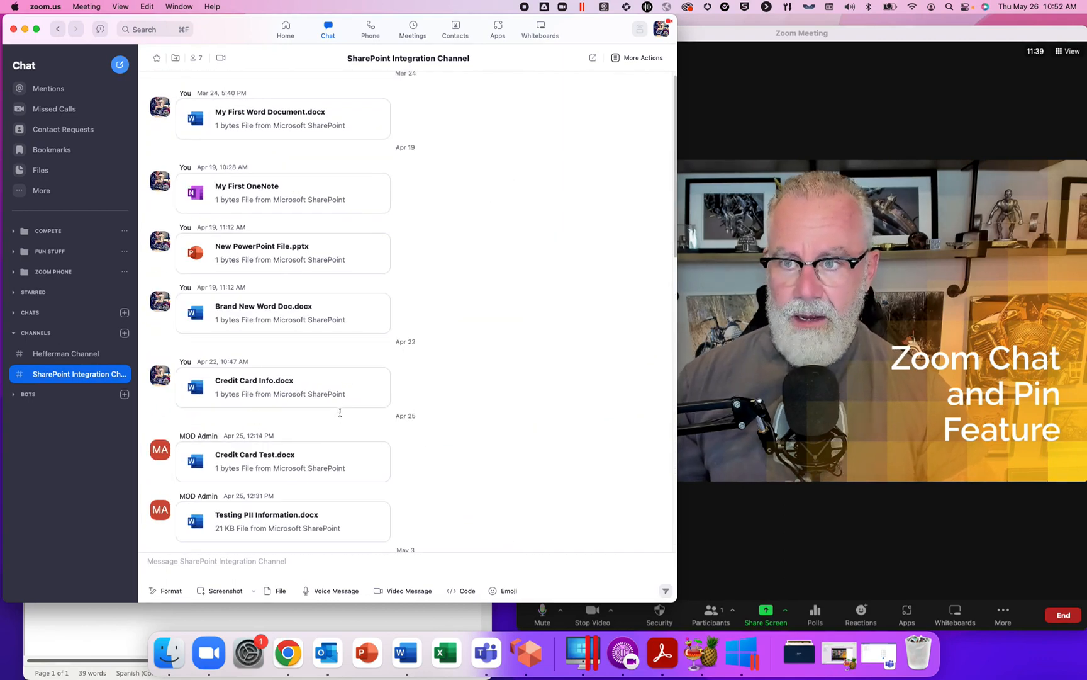
- Scroll the channel down to the Receptionist Word Doc.docx message
{"action": "scroll", "scroll_direction": "down", "scroll_amount": 3}
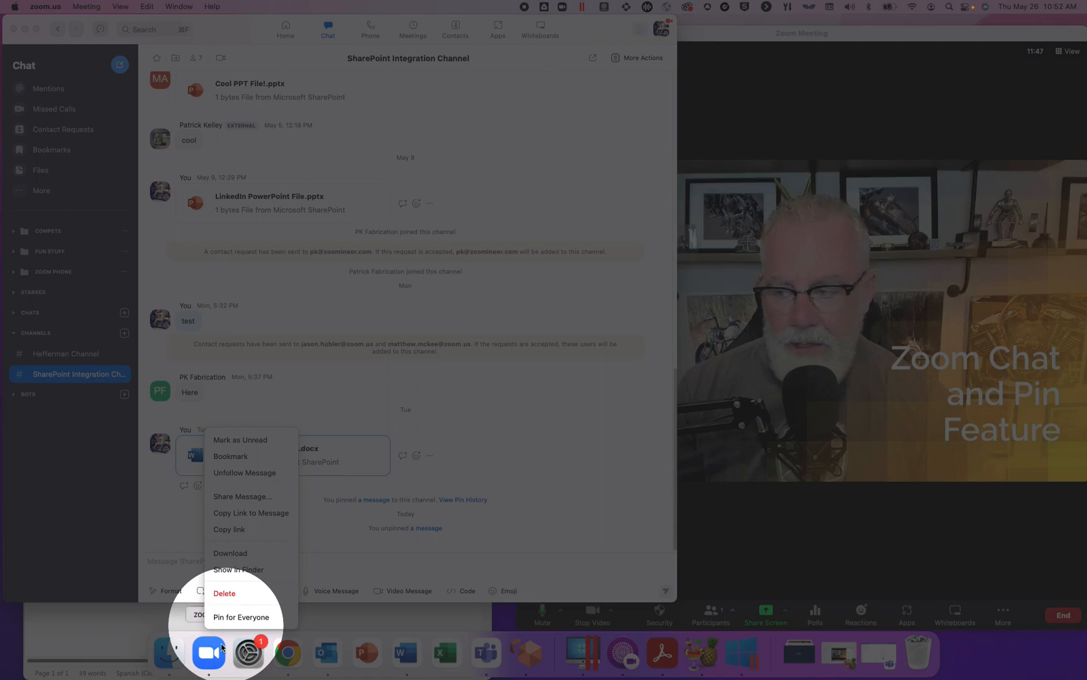
- Pin the document for everyone, then switch to Hefferman Channel and back to confirm
{"action": "left_click", "coordinate": [241, 617]}
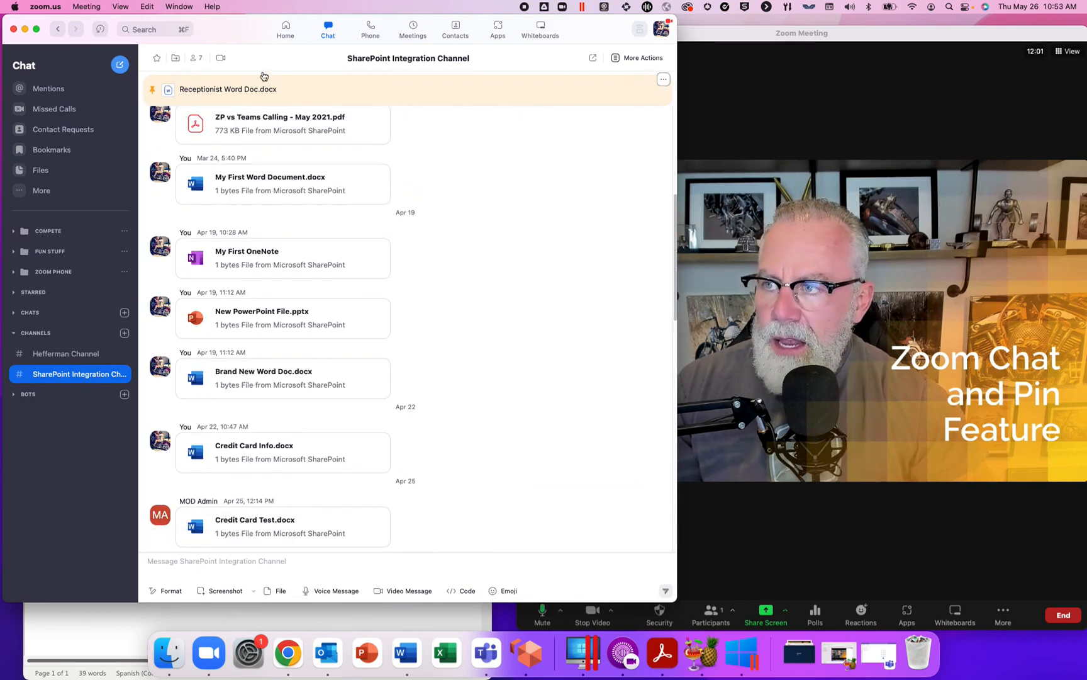
{"action": "mouse_move", "coordinate": [61, 353]}
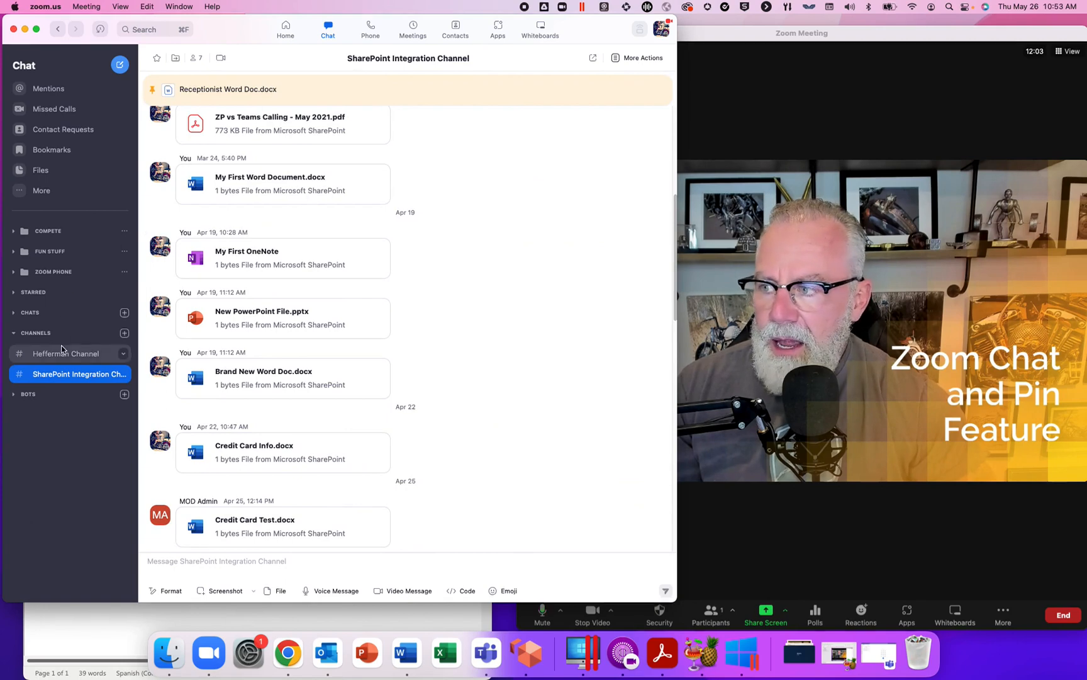
{"action": "left_click", "coordinate": [66, 353]}
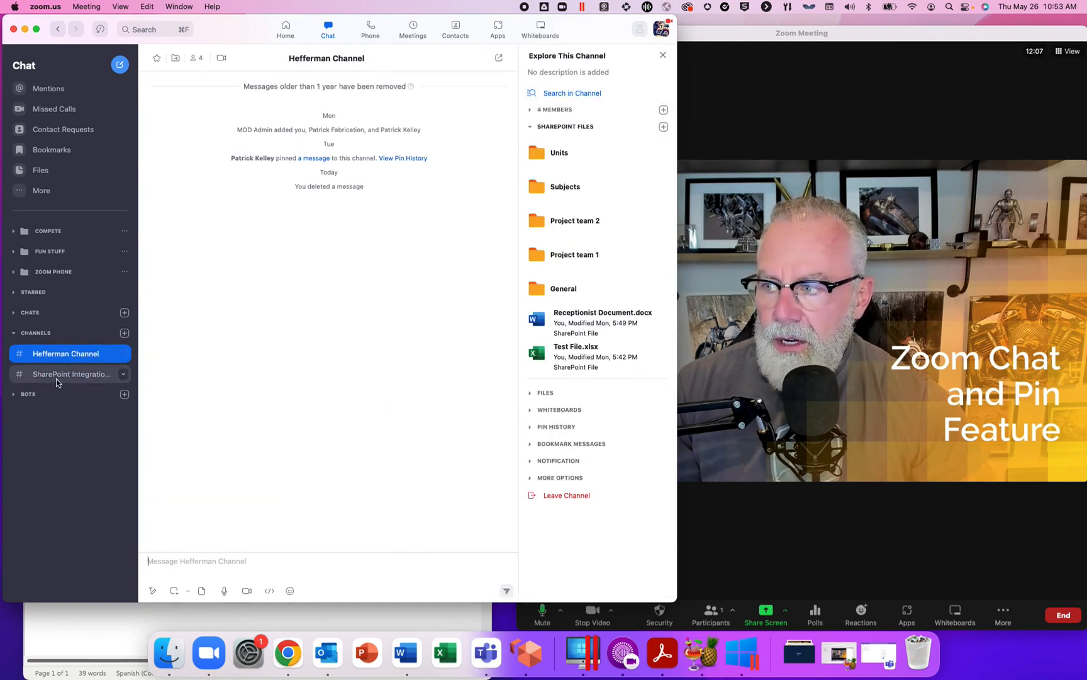
{"action": "left_click", "coordinate": [71, 373]}
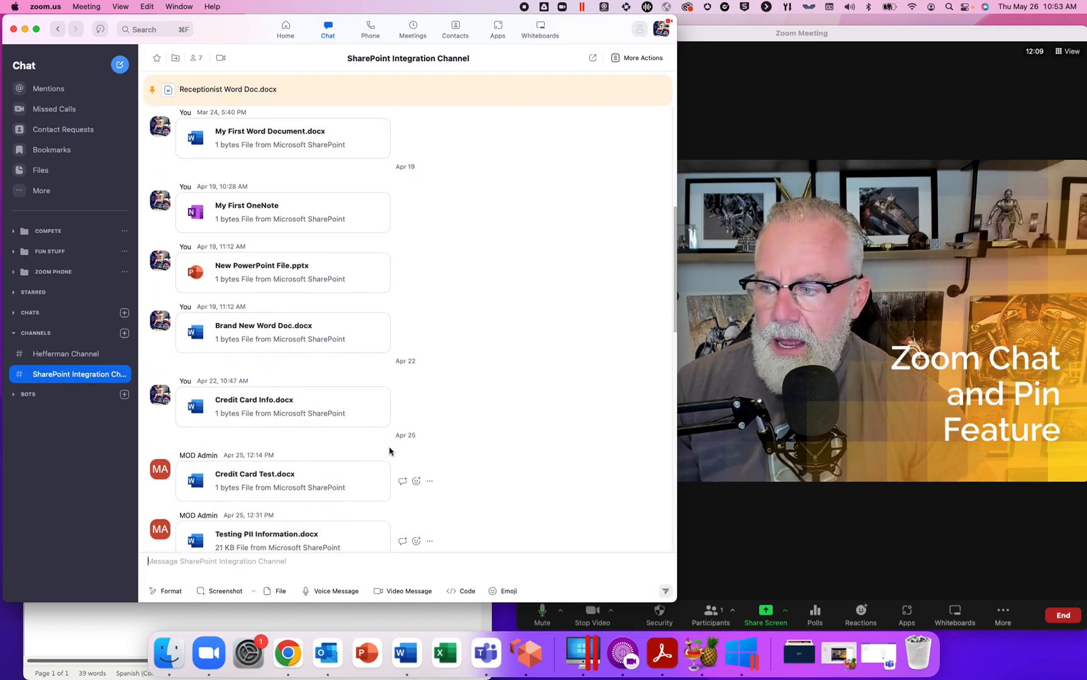
{"action": "scroll", "scroll_direction": "down", "scroll_amount": 3}
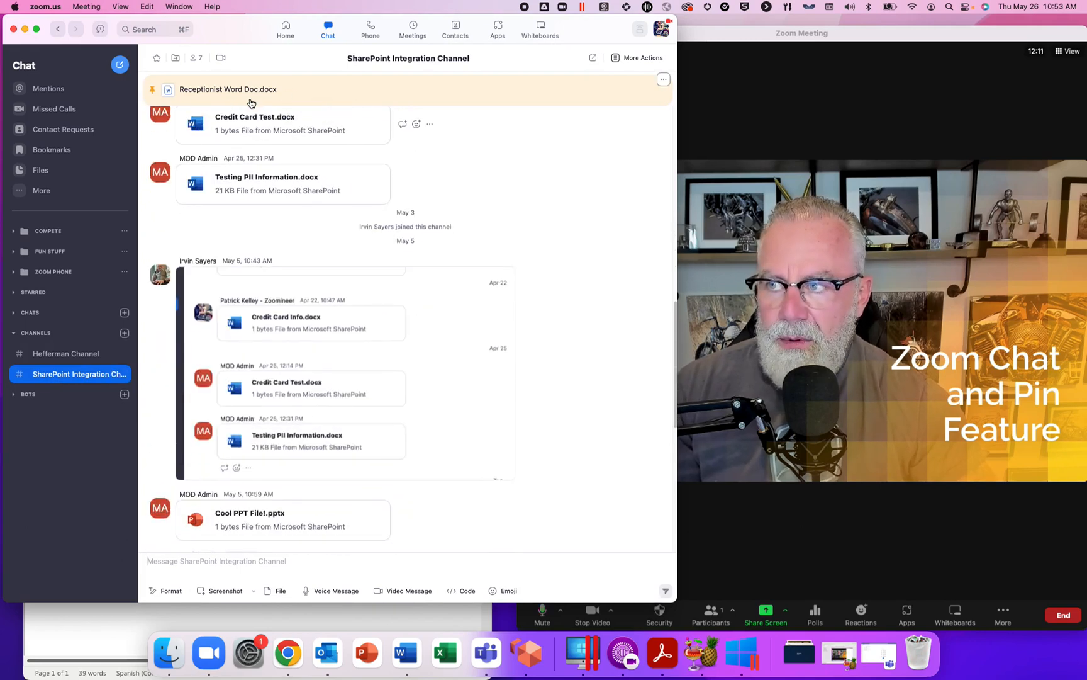